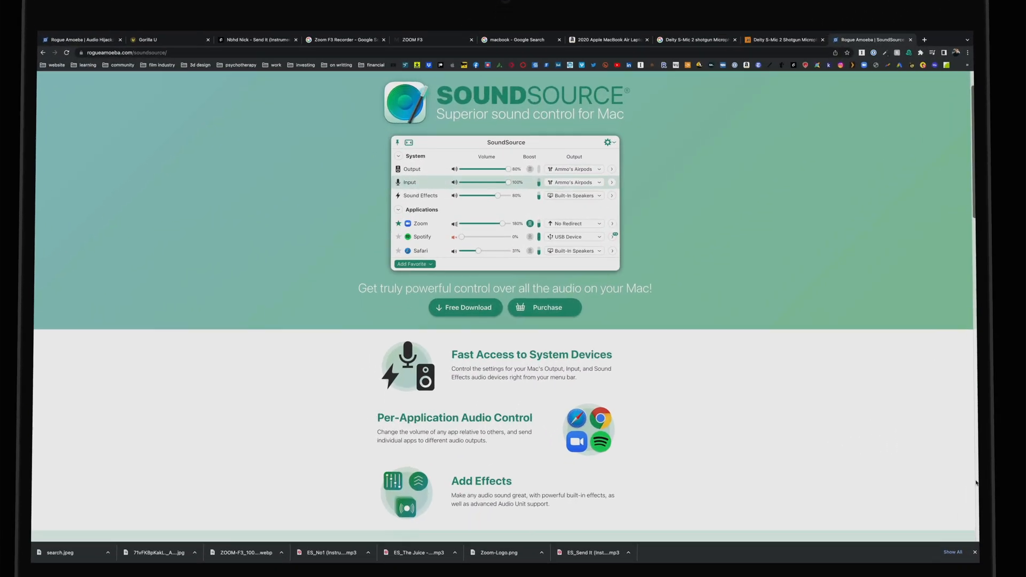
Step: Choose ZOOM F3 Driver as the system input device at 100% volume
scroll(down, 3)
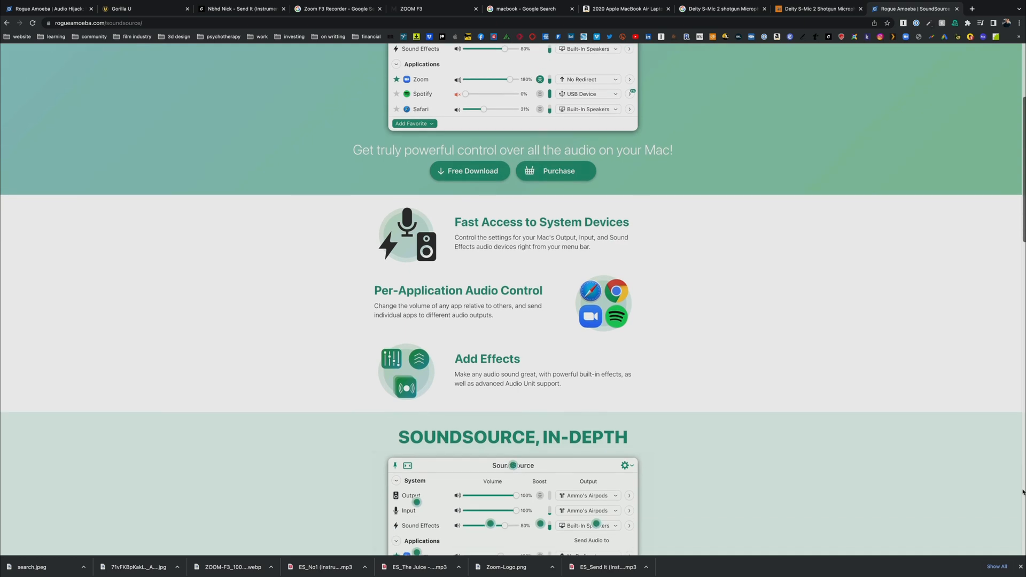
scroll(down, 3)
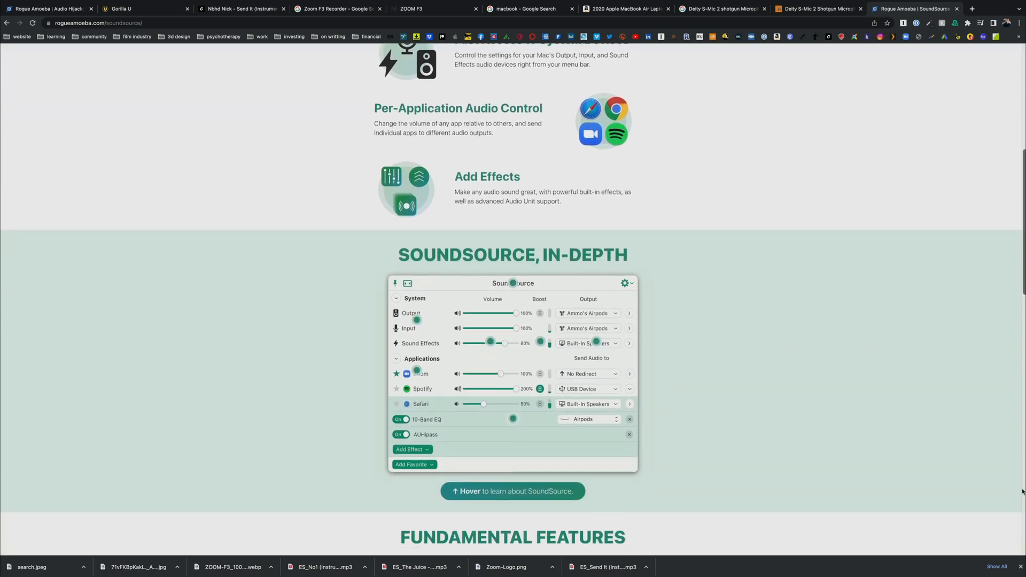
scroll(down, 3)
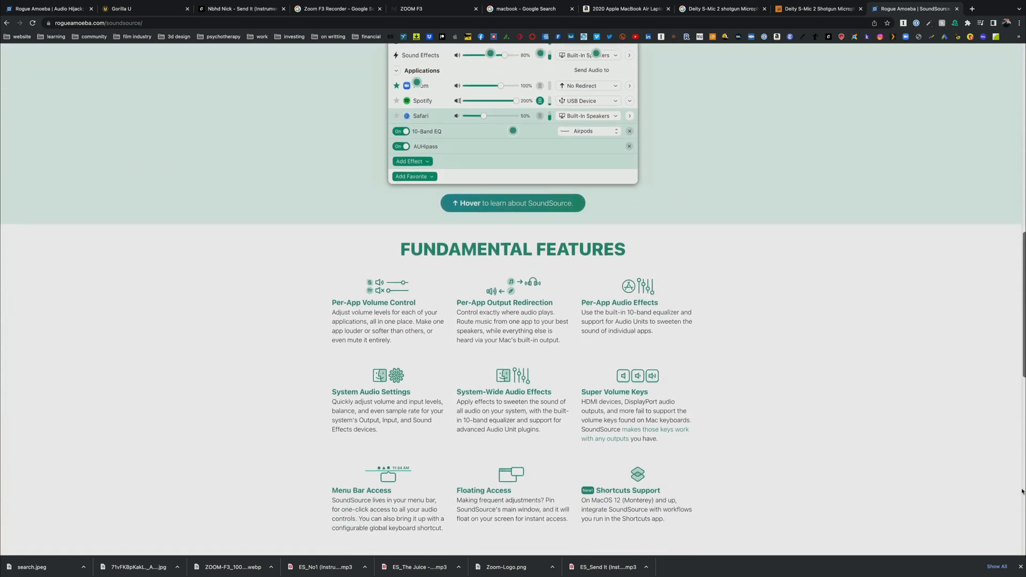
scroll(down, 3)
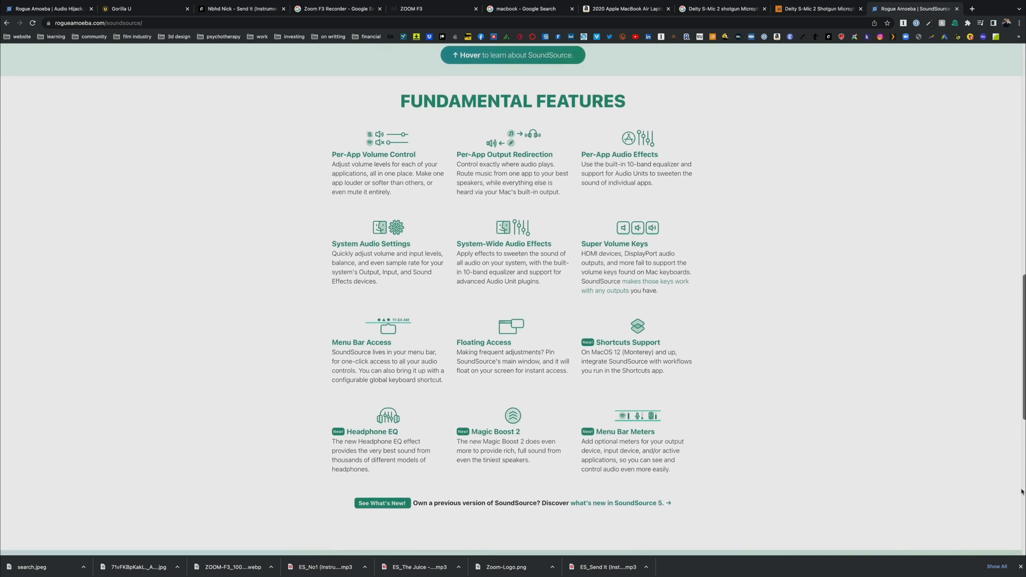
scroll(down, 3)
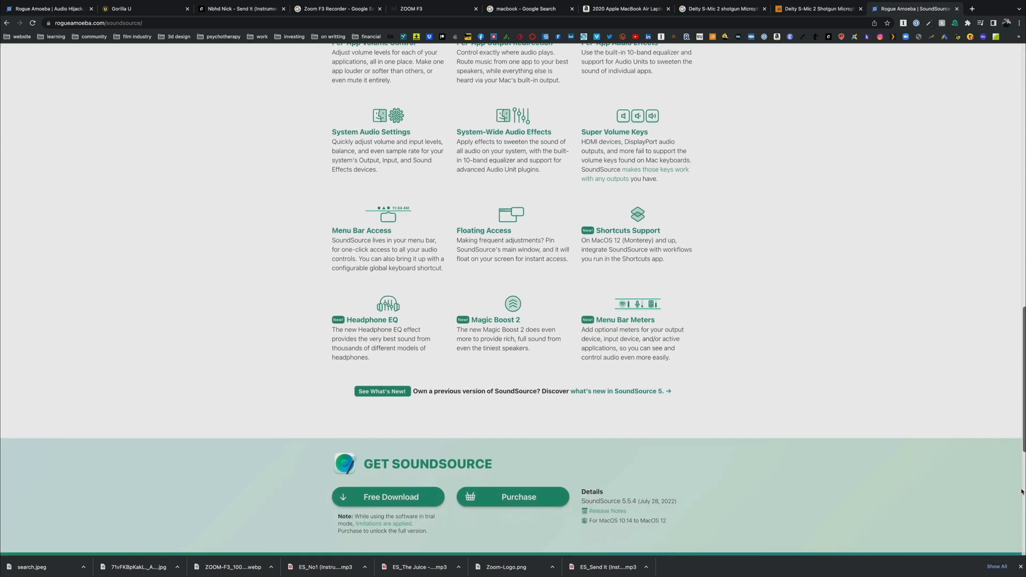
scroll(down, 3)
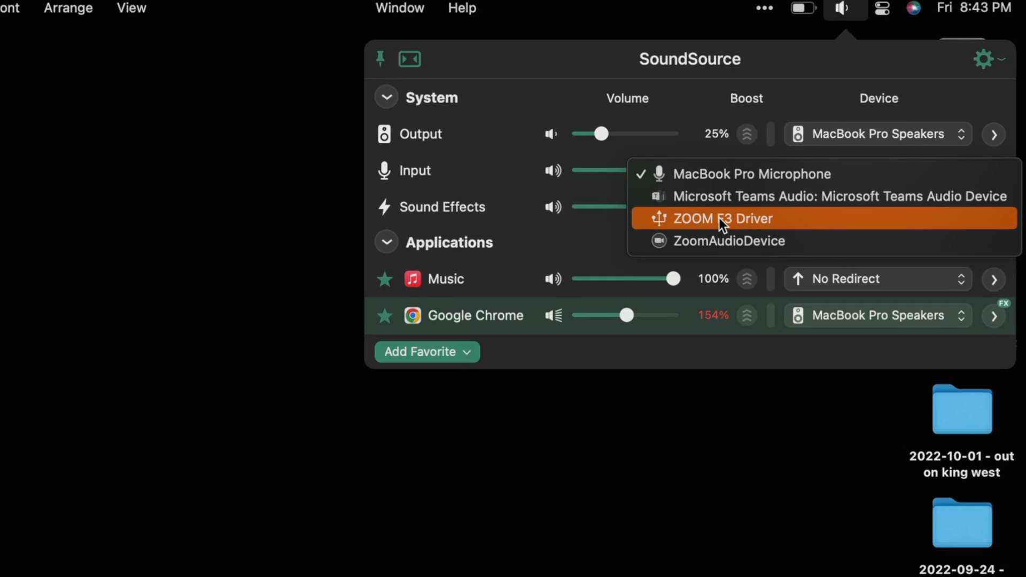
click(722, 218)
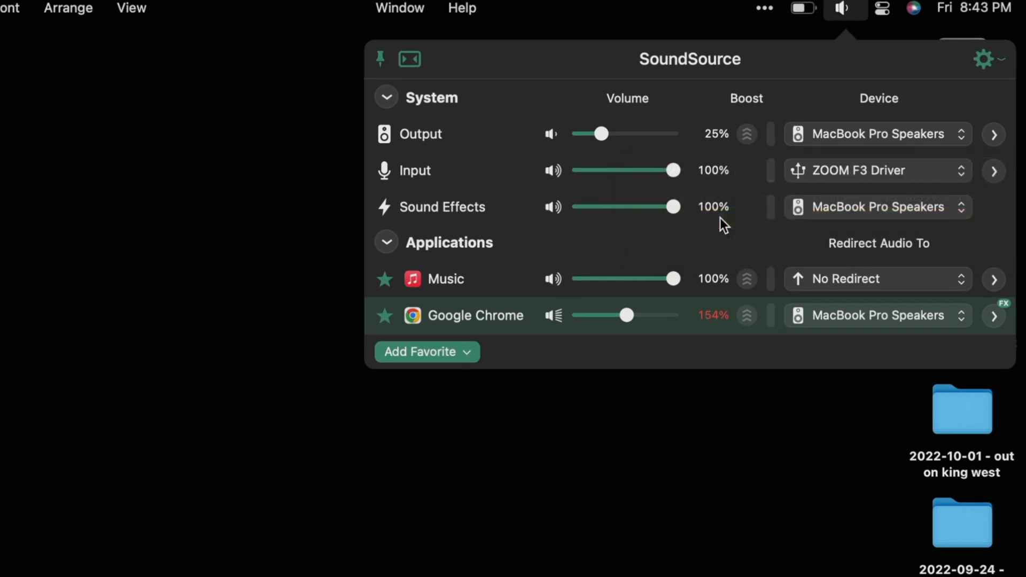
mouse_move(715, 213)
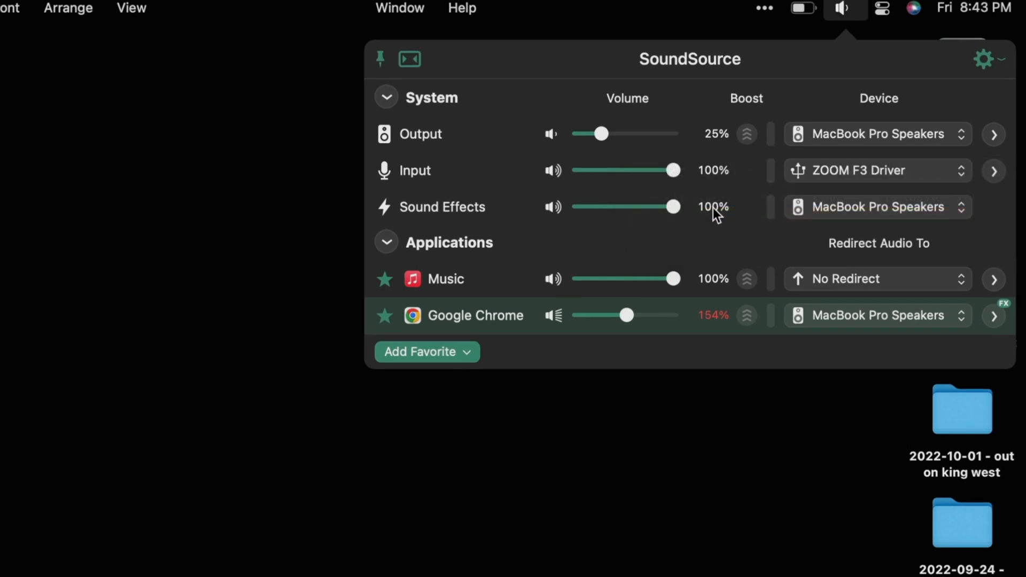
mouse_move(618, 177)
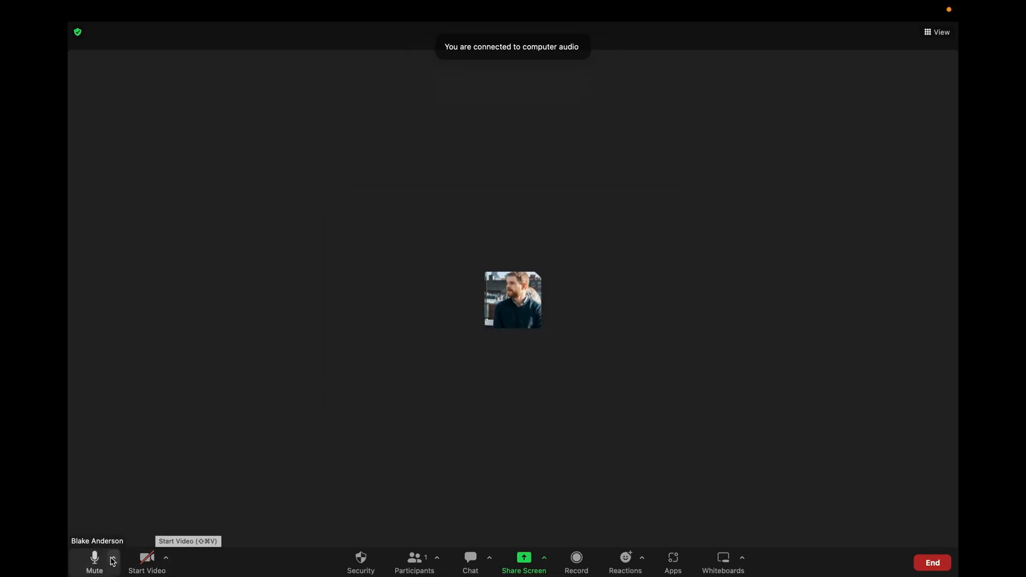
Step: Bring up the meeting's microphone and speaker choices to select ZOOM F3 Driver
click(112, 569)
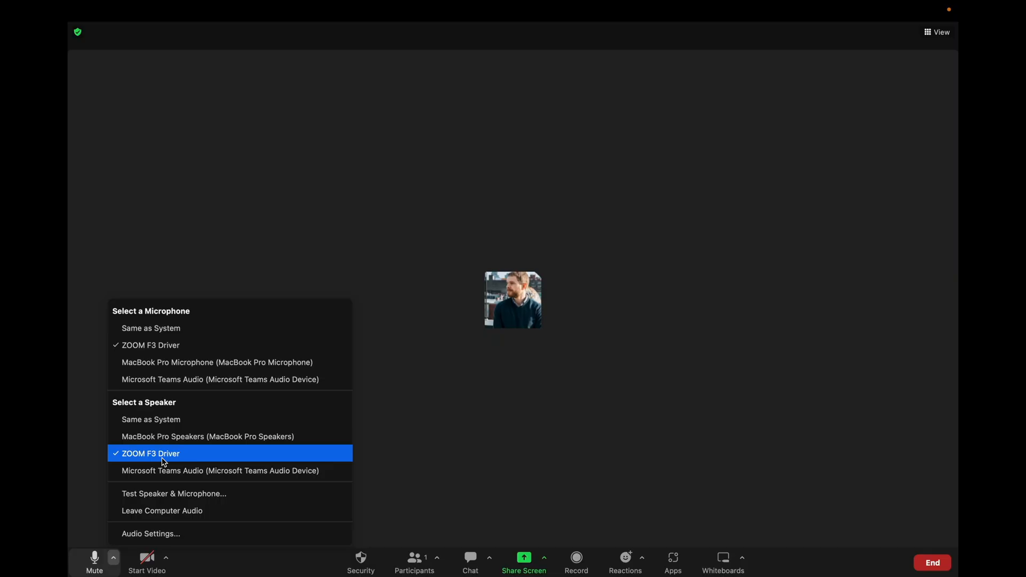
mouse_move(385, 392)
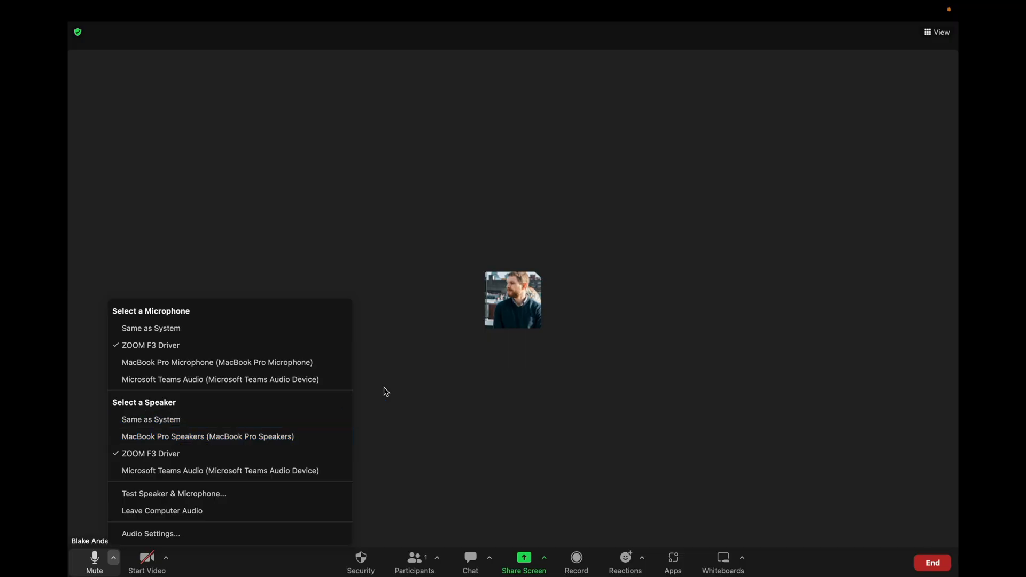